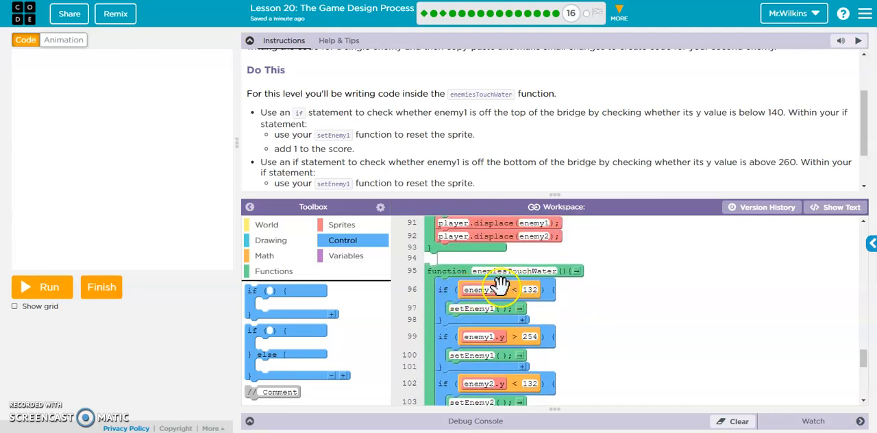
Run the bridge game so the ladybugs move and the score starts updating.
click(528, 289)
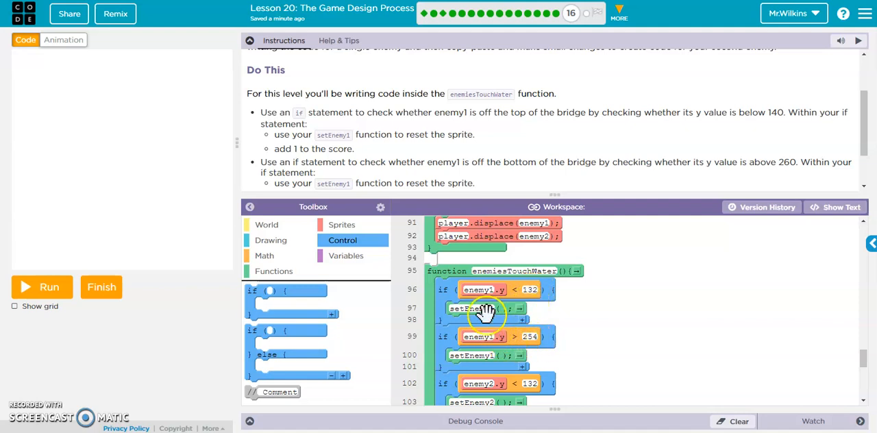
scroll(down, 3)
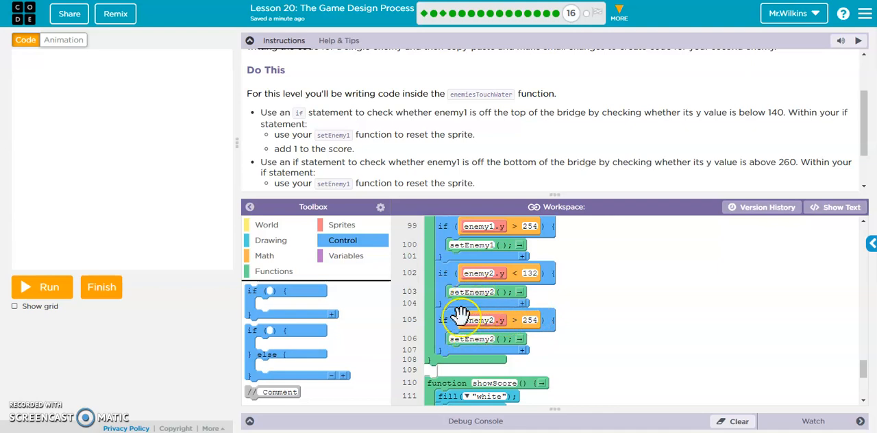
mouse_move(534, 276)
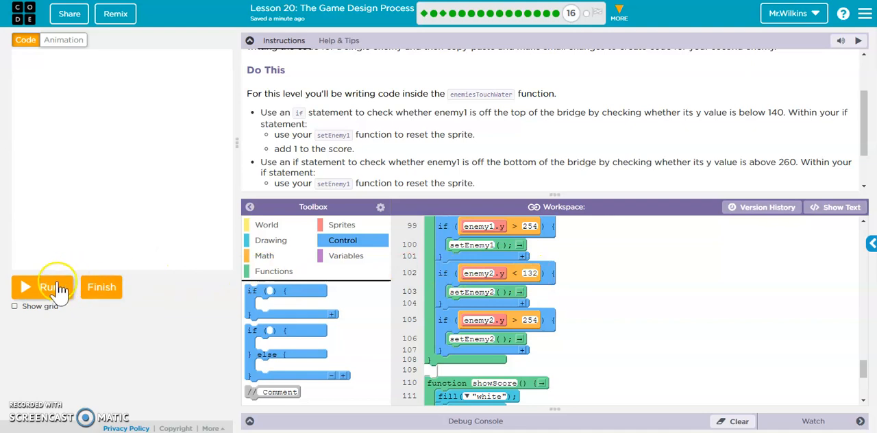
click(47, 286)
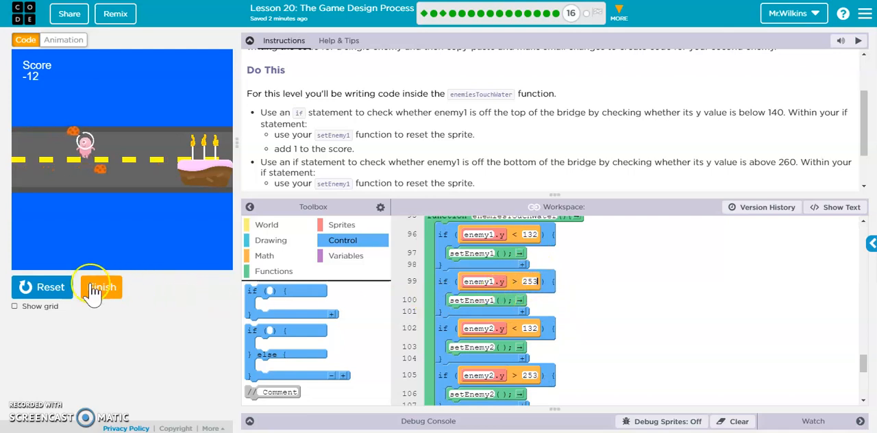
click(101, 287)
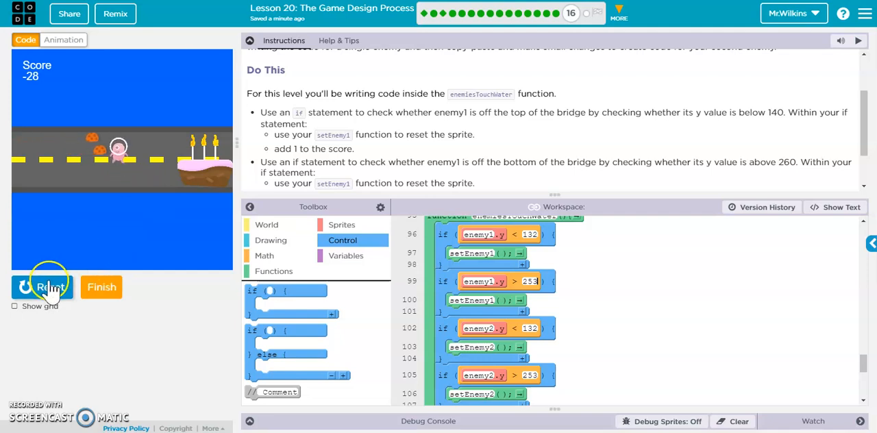
Stop the game and add score = score + 1 into each enemy check in enemiesTouchWater.
click(41, 286)
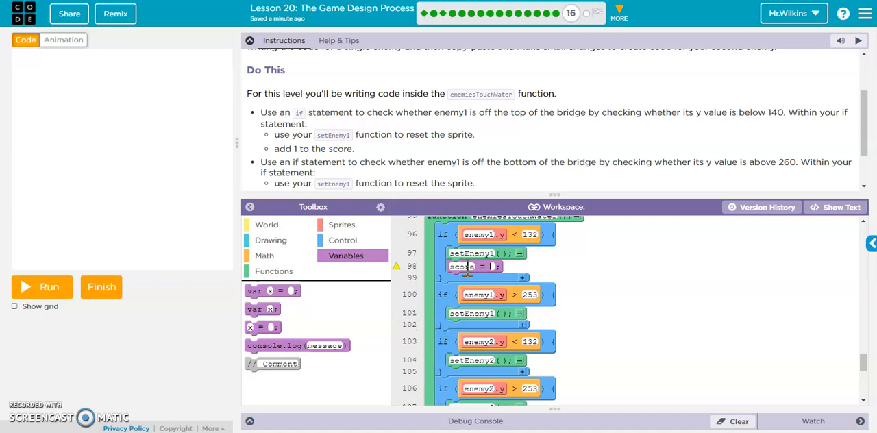
text(score + 1)
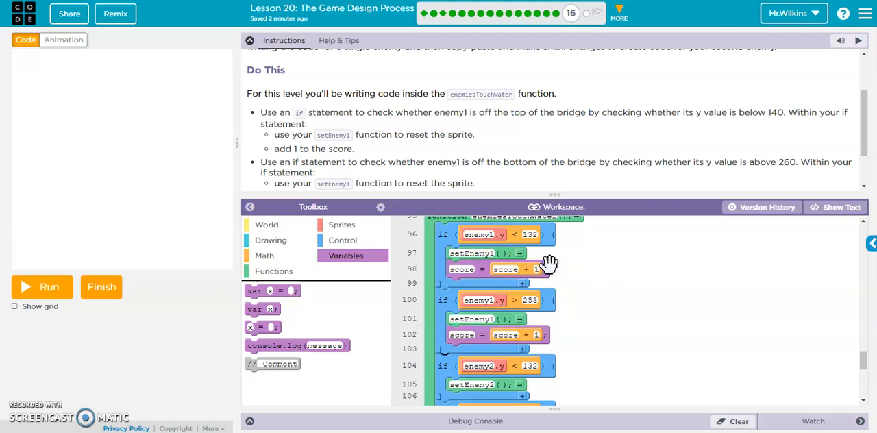
scroll(down, 3)
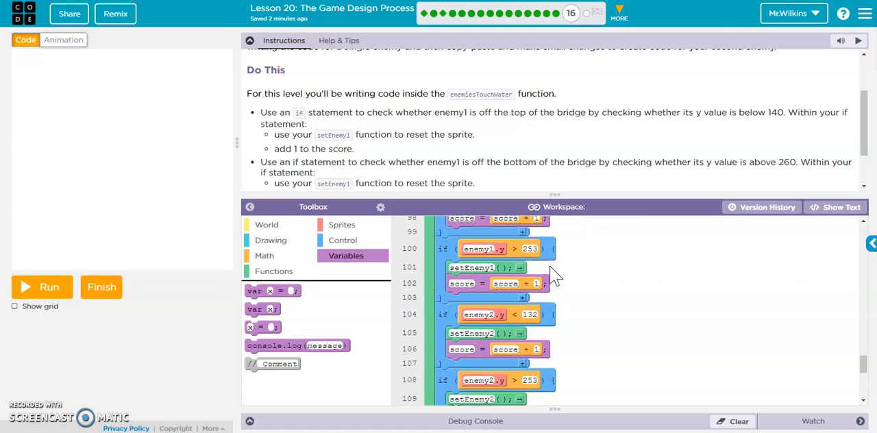
scroll(down, 3)
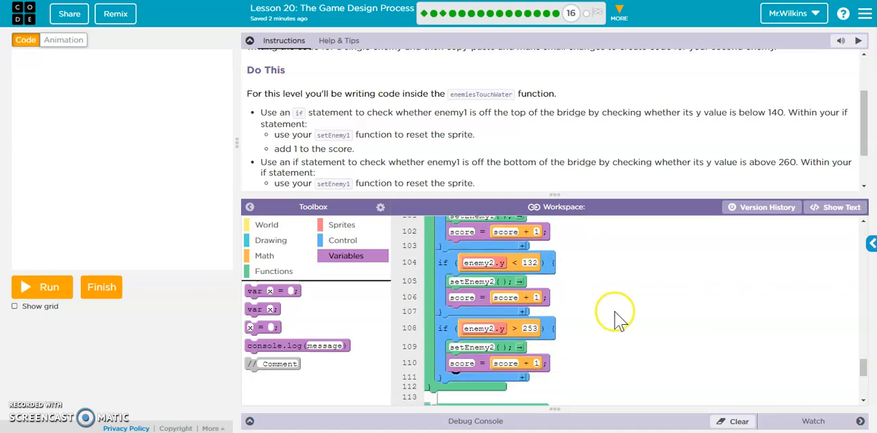
click(41, 286)
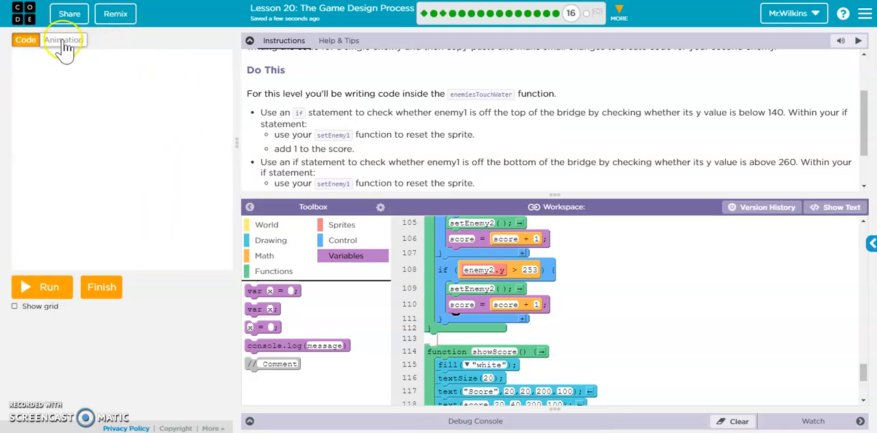
Resize the cake animation image to 125 by 120 pixels.
click(63, 38)
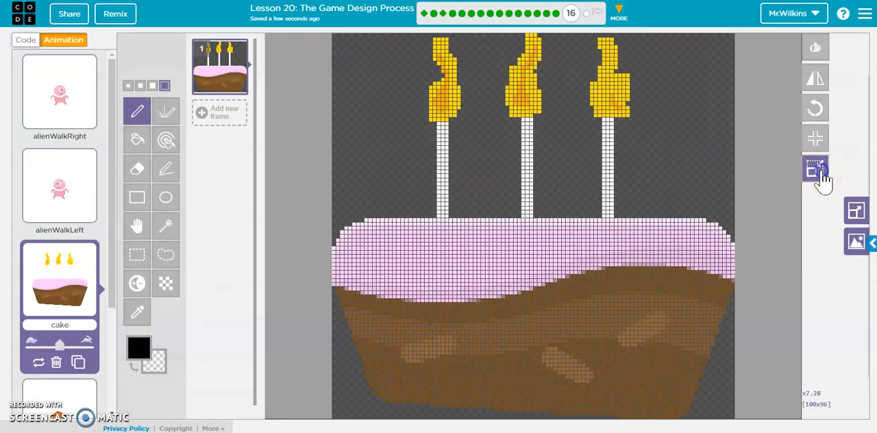
click(814, 169)
text(120)
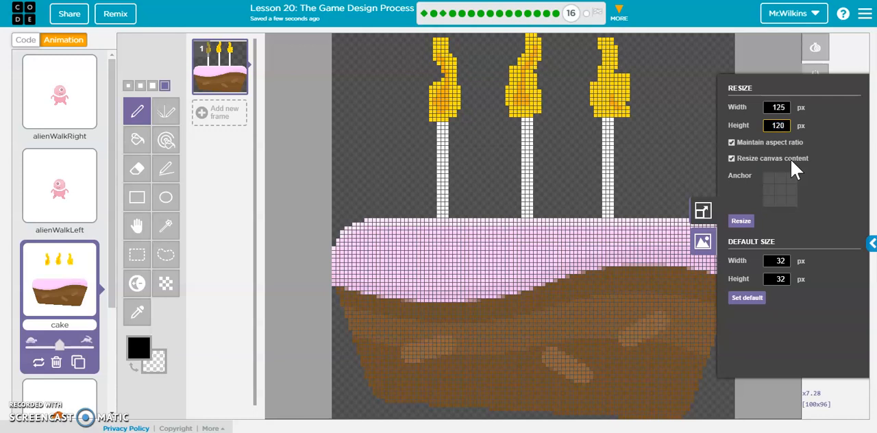
click(740, 220)
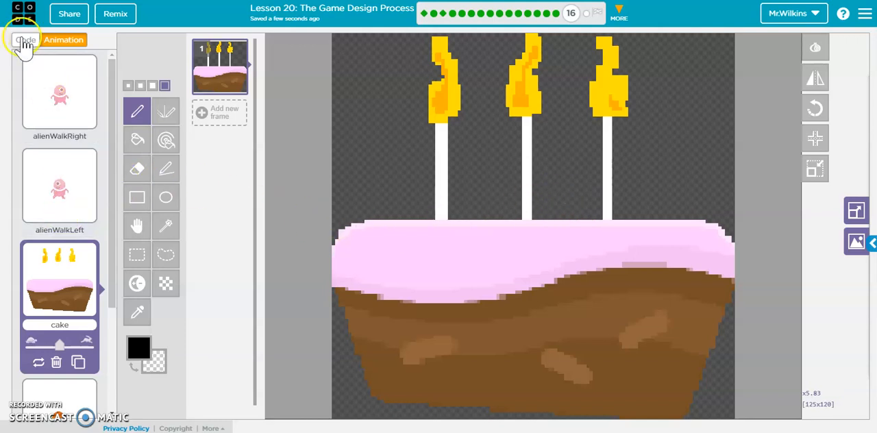
Return to the code and run the game twice to see the larger cake on the bridge.
click(24, 39)
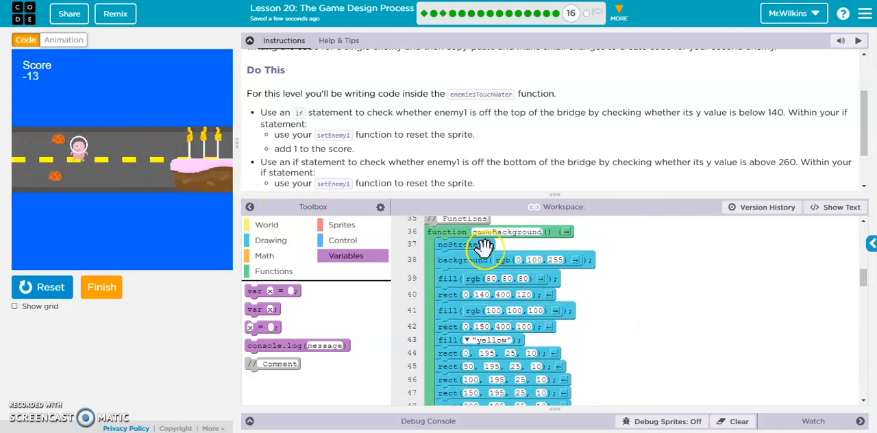
scroll(down, 3)
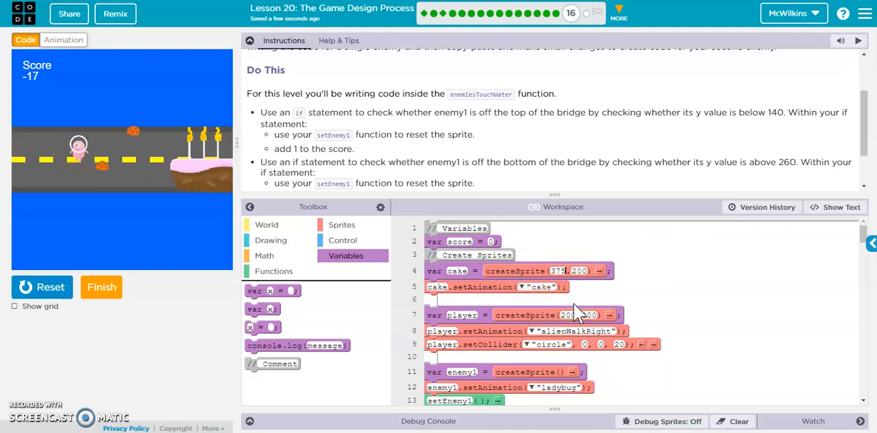
click(41, 288)
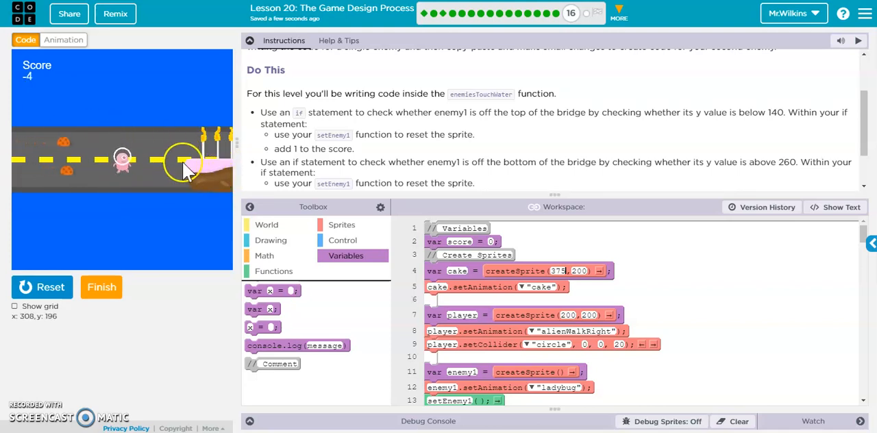
click(41, 286)
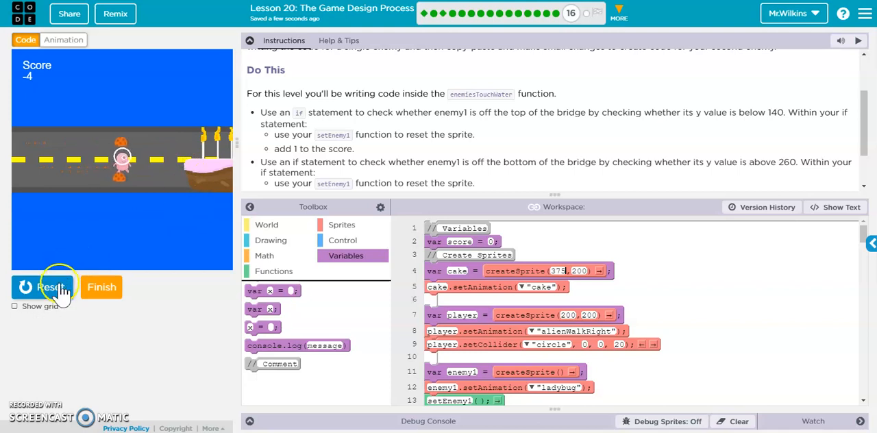
click(42, 286)
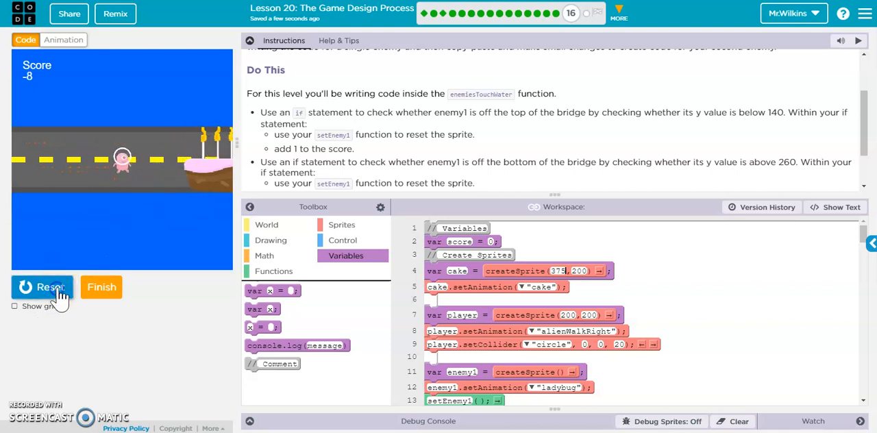
Duplicate the cake frame twice so the animation has three identical frames.
click(63, 39)
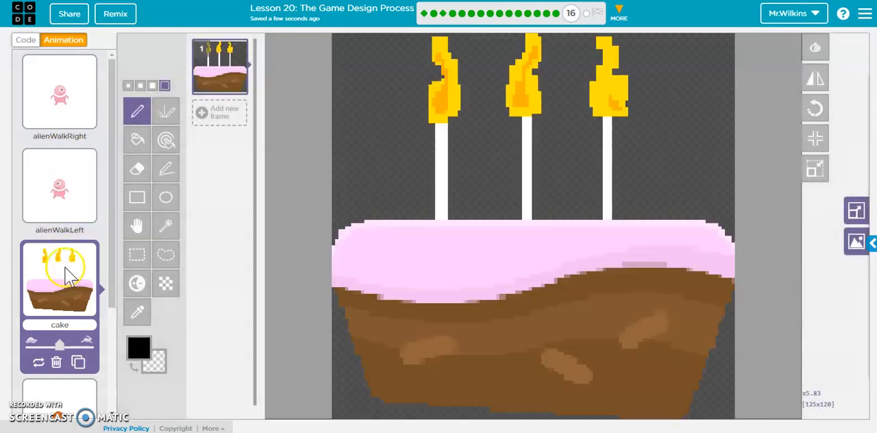
click(219, 111)
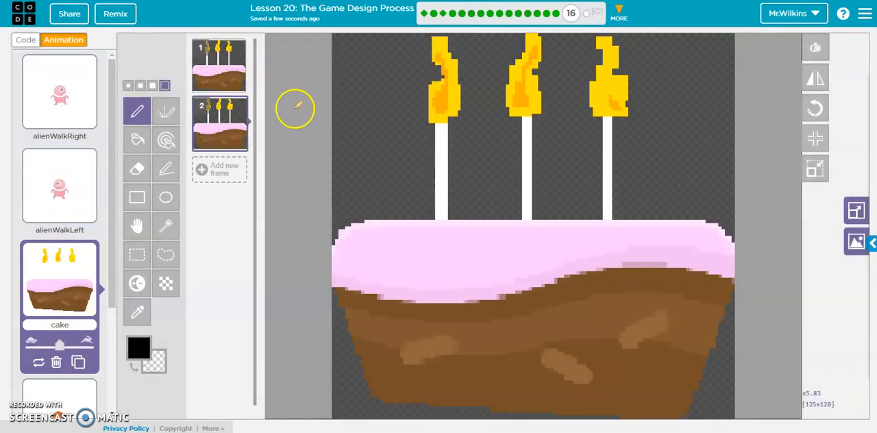
click(237, 140)
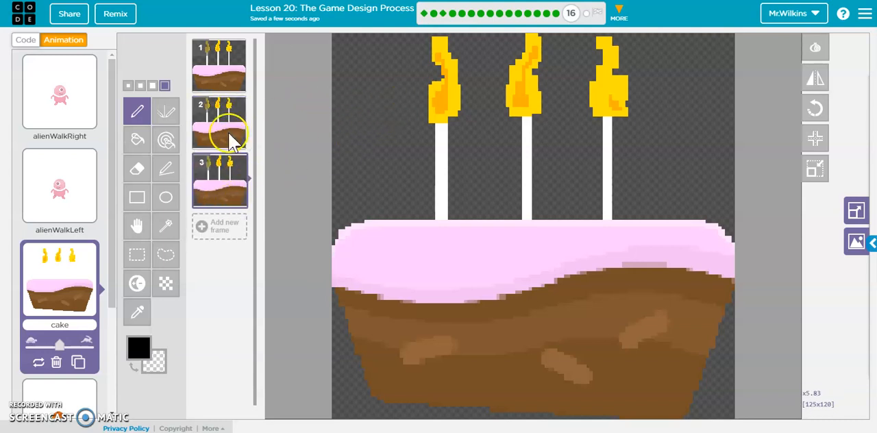
mouse_move(137, 113)
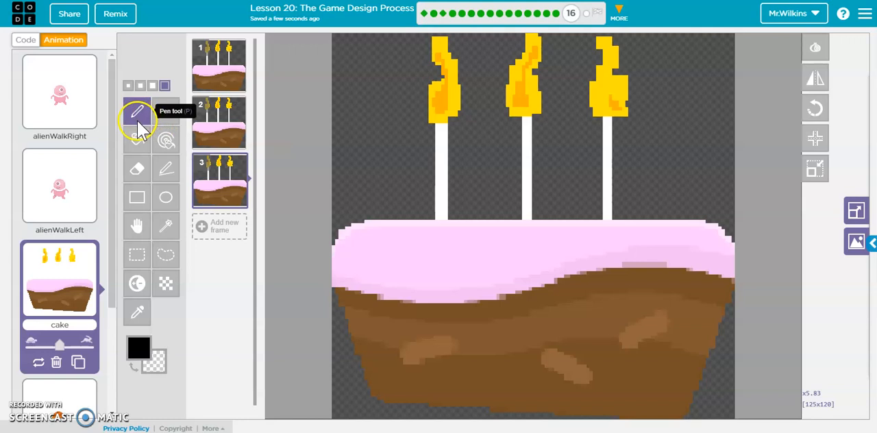
mouse_move(164, 140)
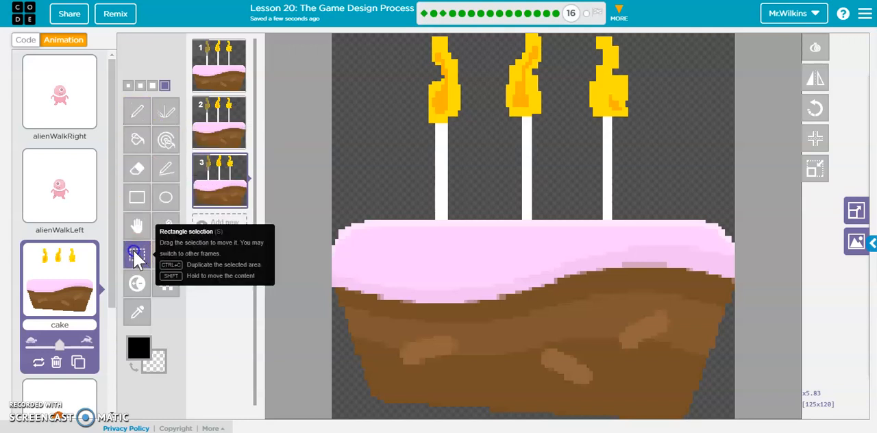
Copy candle flames and drop them at new spots around the candles in frame 3.
drag(422, 38, 449, 71)
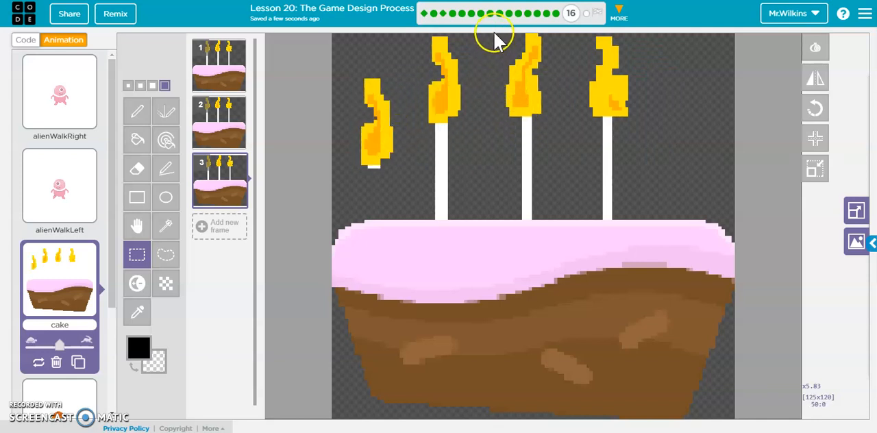
drag(496, 39, 548, 119)
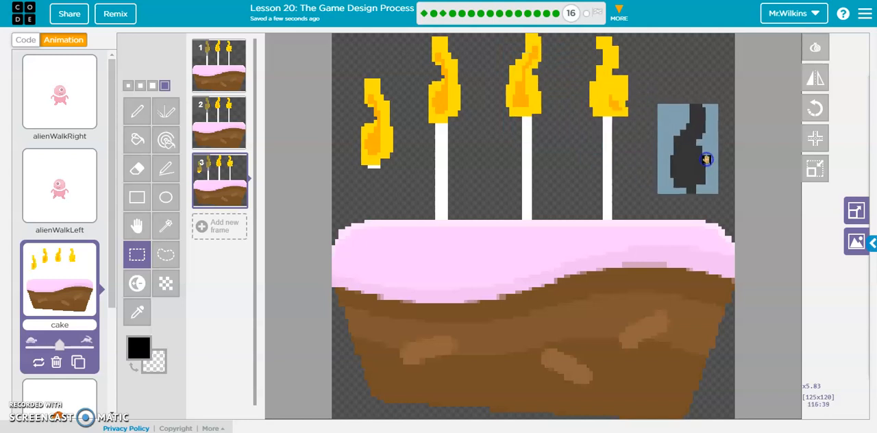
click(687, 157)
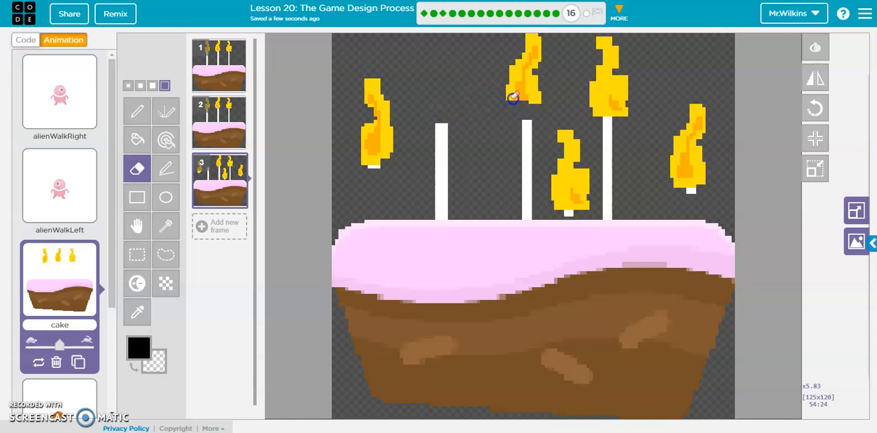
Erase two candle-top flames, duplicate the third frame, and move a flame aside.
drag(513, 99, 519, 72)
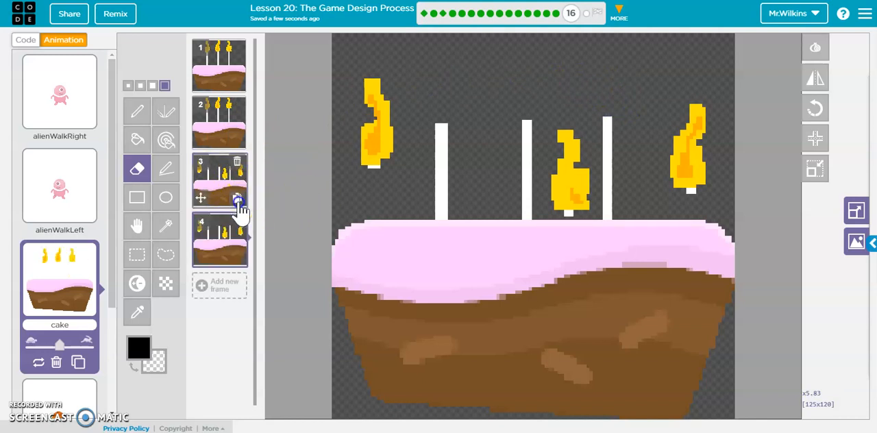
click(237, 197)
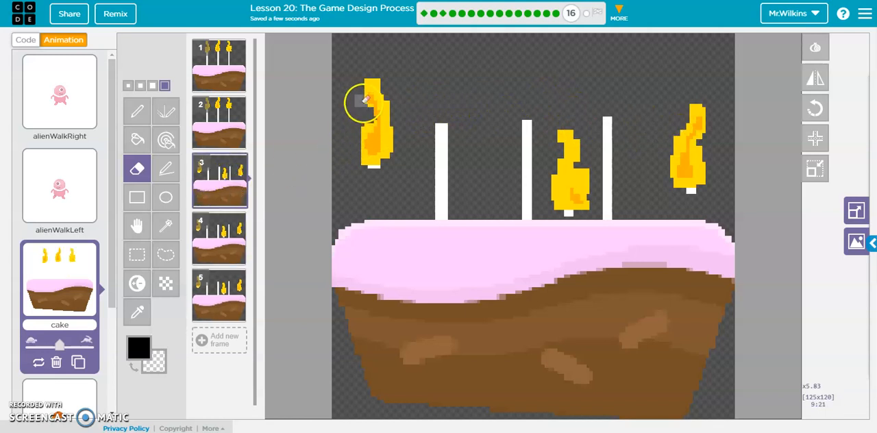
mouse_move(137, 254)
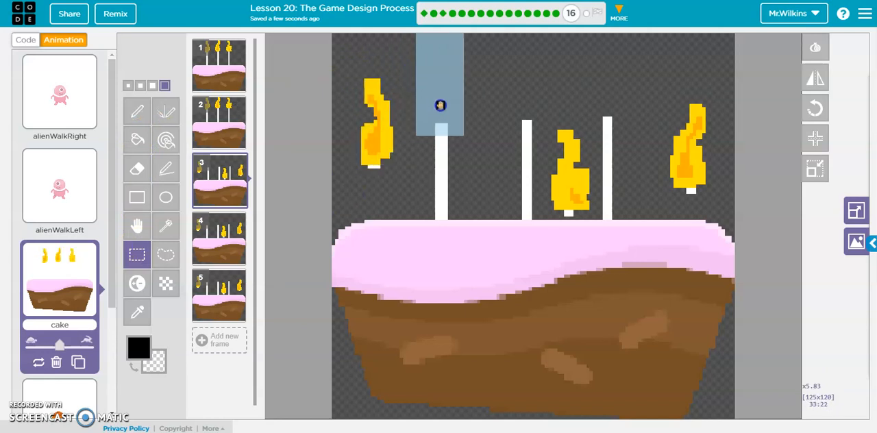
drag(441, 107, 375, 143)
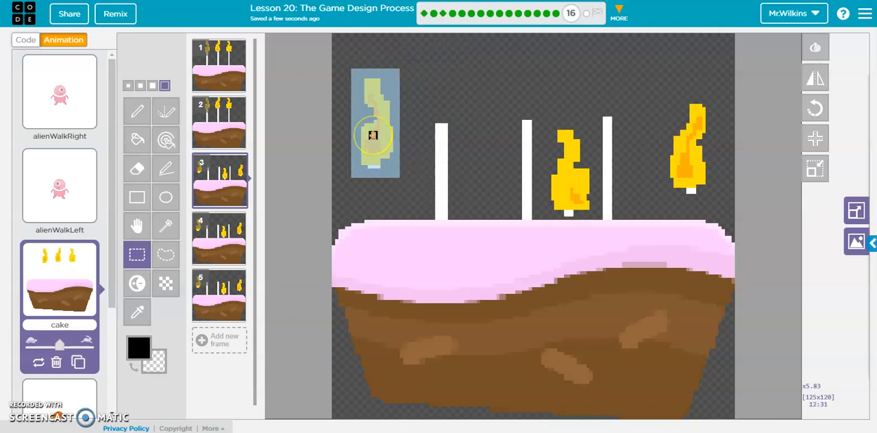
mouse_move(272, 197)
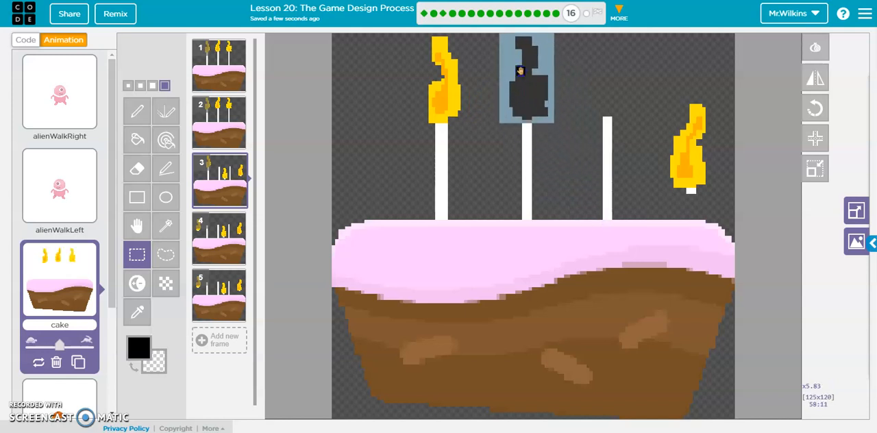
Drag the remaining flames so one sits atop each of the three candles.
drag(526, 79, 594, 79)
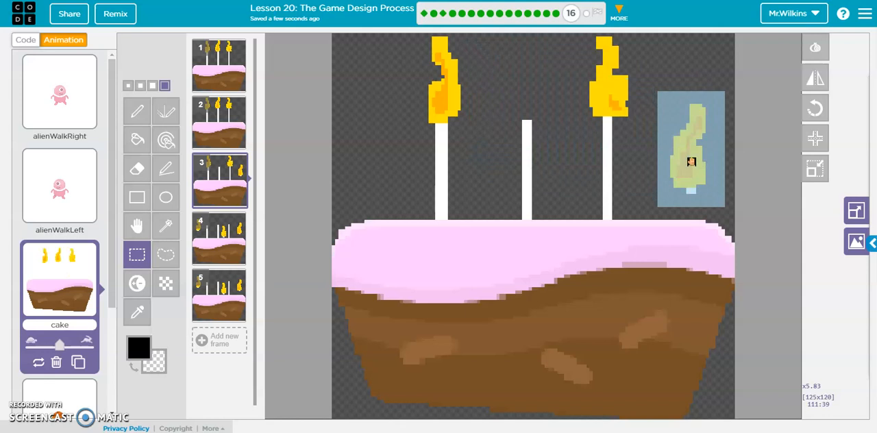
drag(690, 147, 690, 148)
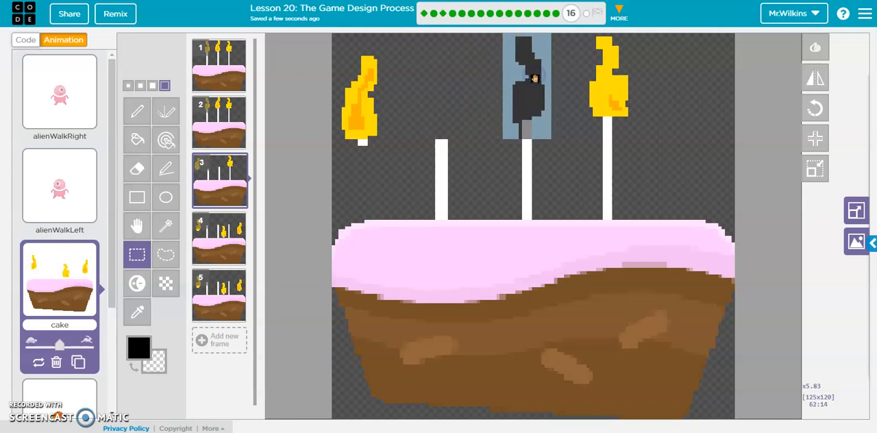
click(541, 130)
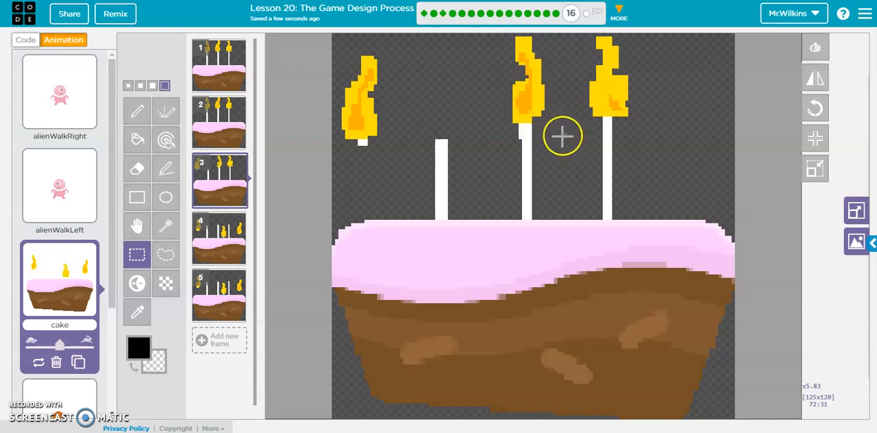
mouse_move(382, 98)
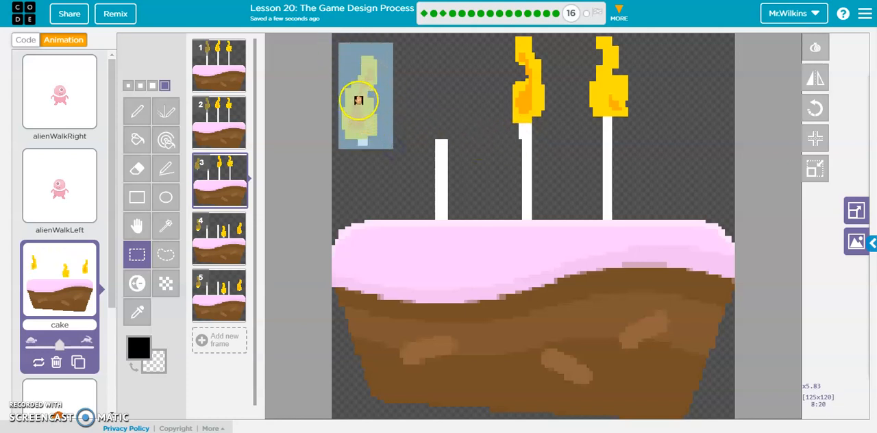
mouse_move(137, 255)
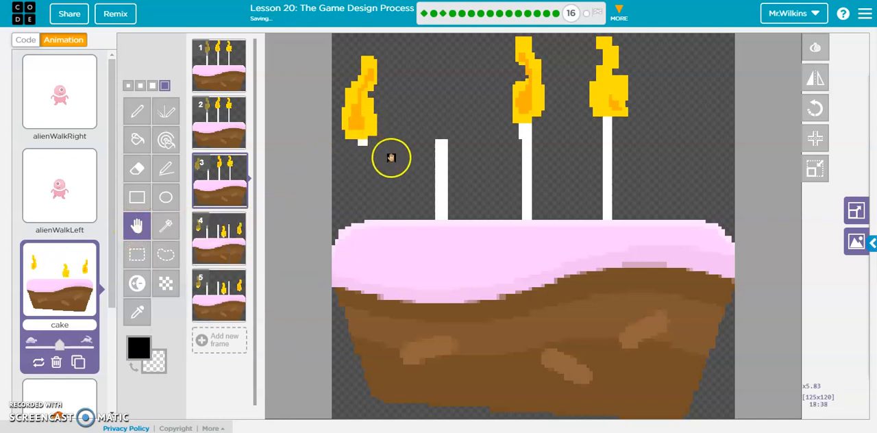
click(137, 255)
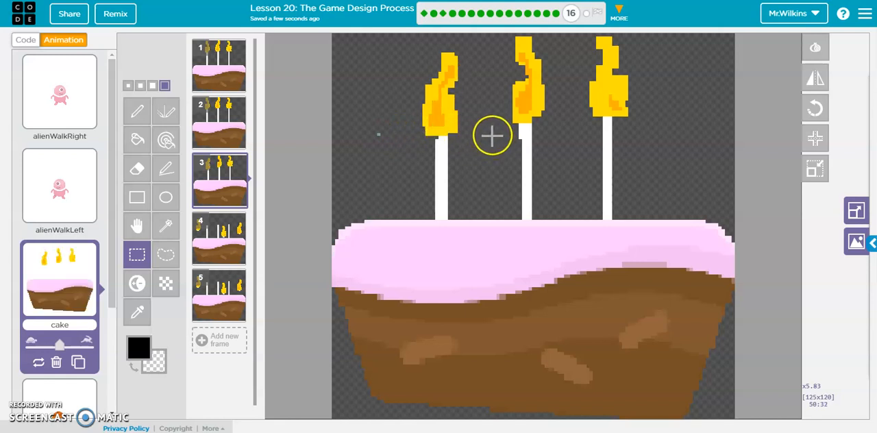
mouse_move(565, 110)
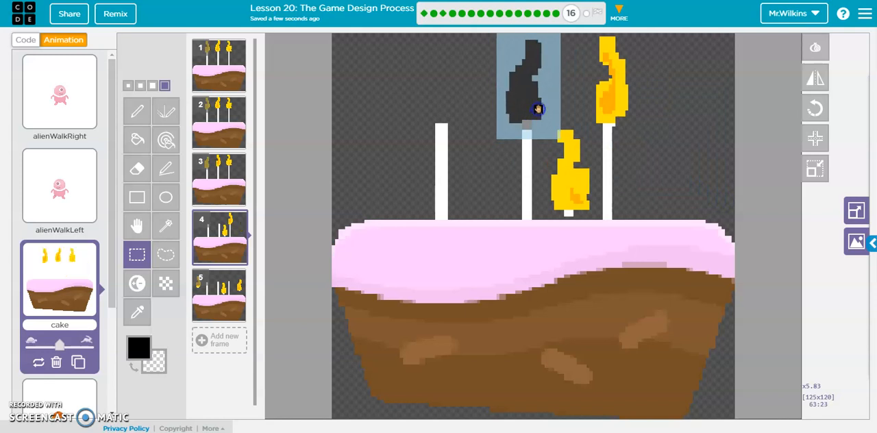
In frame 4, place a flame on the middle and left candles so each candle has one.
click(537, 109)
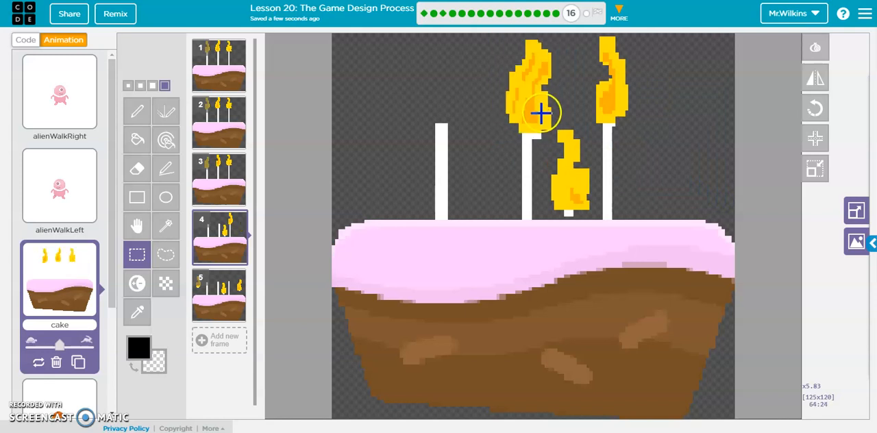
drag(541, 113, 591, 216)
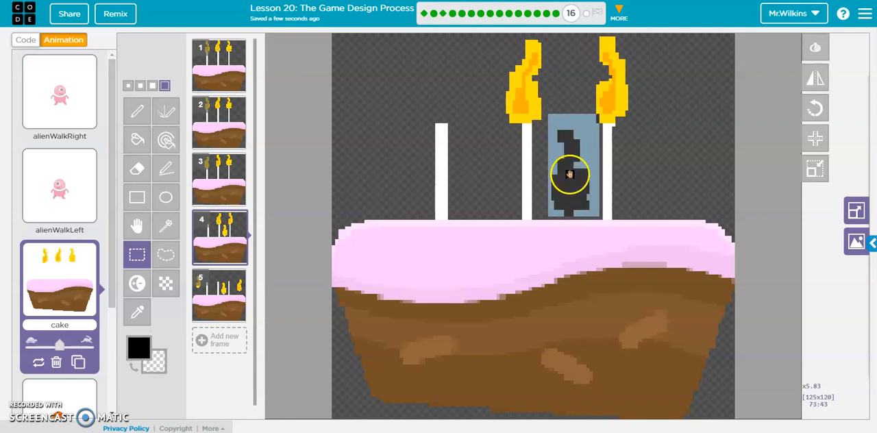
drag(568, 176, 441, 90)
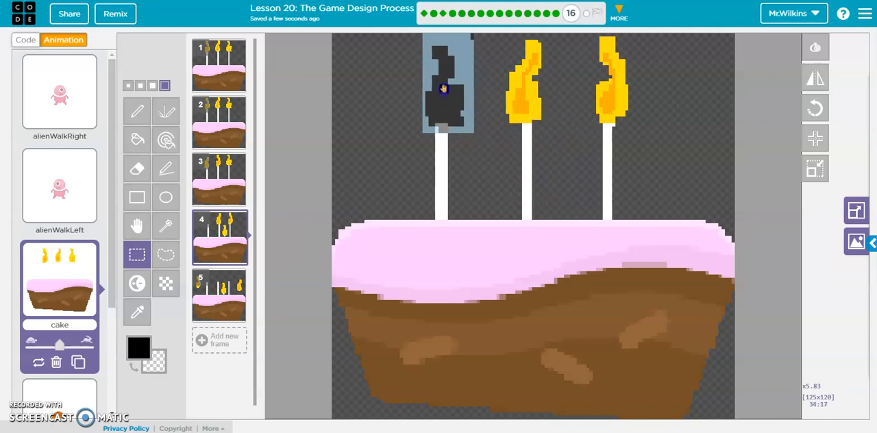
click(443, 88)
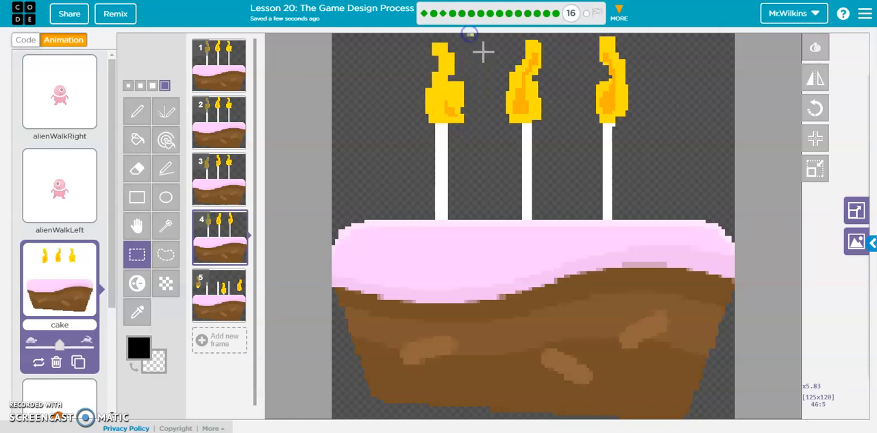
click(137, 169)
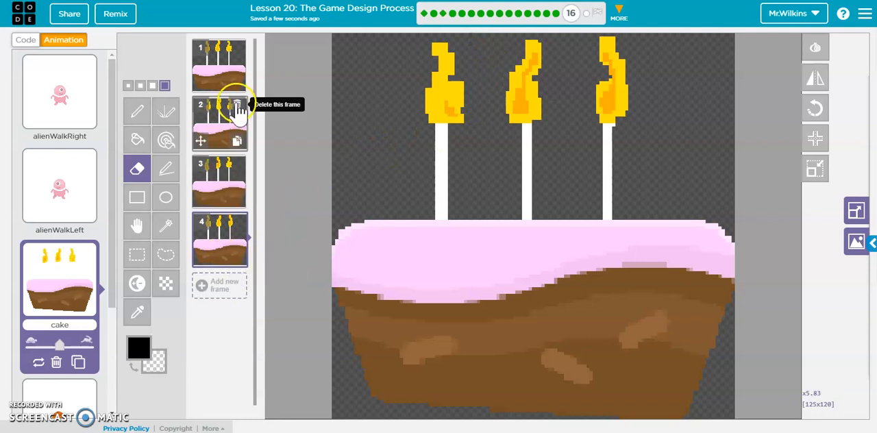
Delete the extra frame so the cake animation has three frames.
click(236, 105)
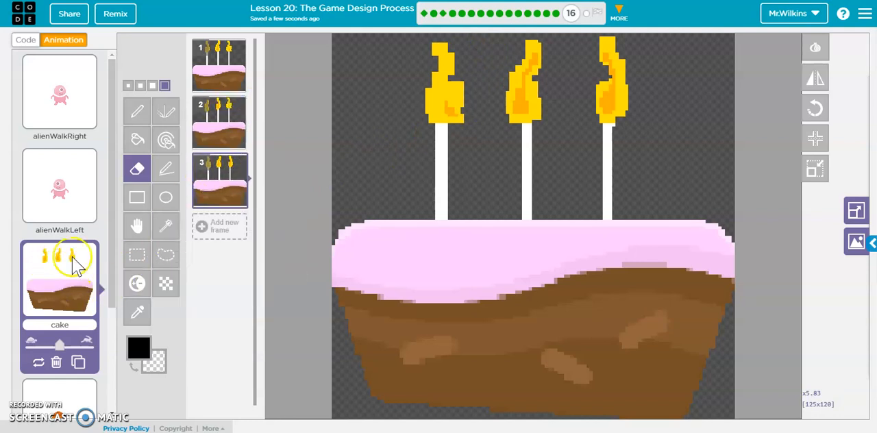
mouse_move(81, 274)
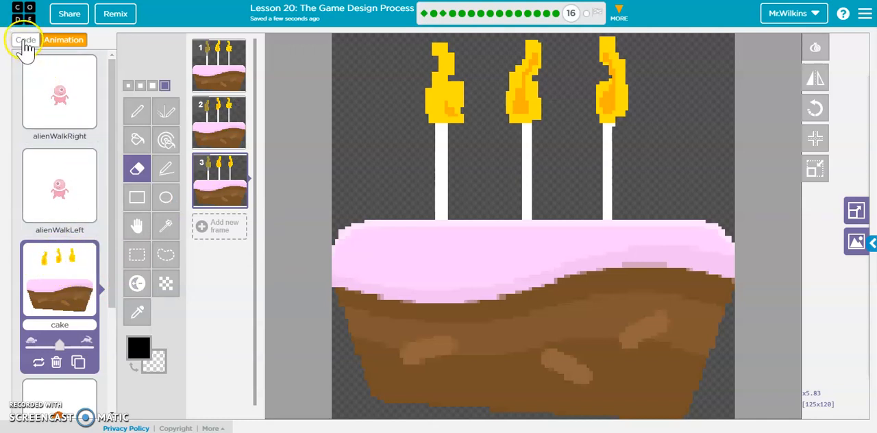
Run the game with the animated cake, then finish the level to reach level 17.
click(25, 40)
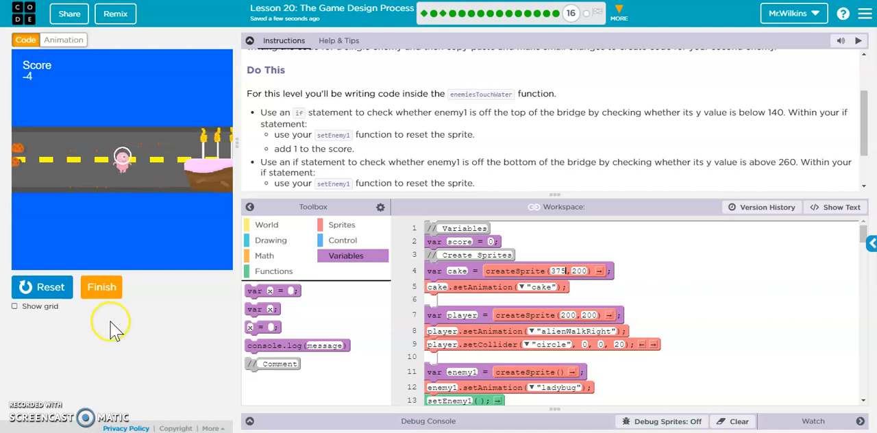
click(41, 288)
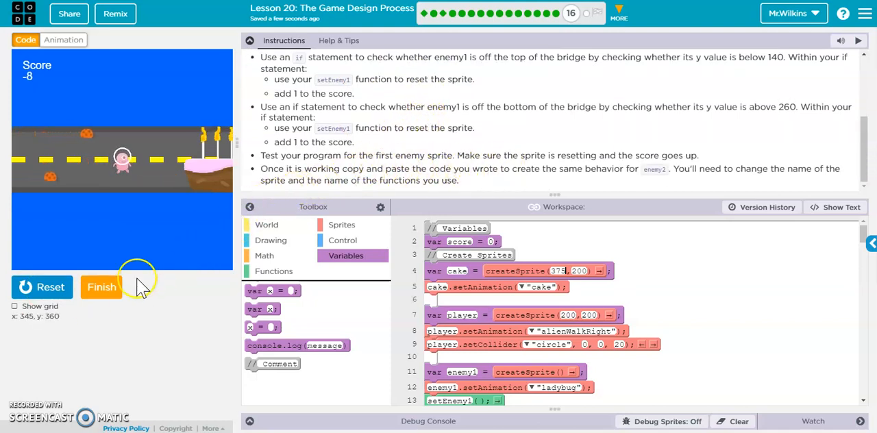
click(101, 286)
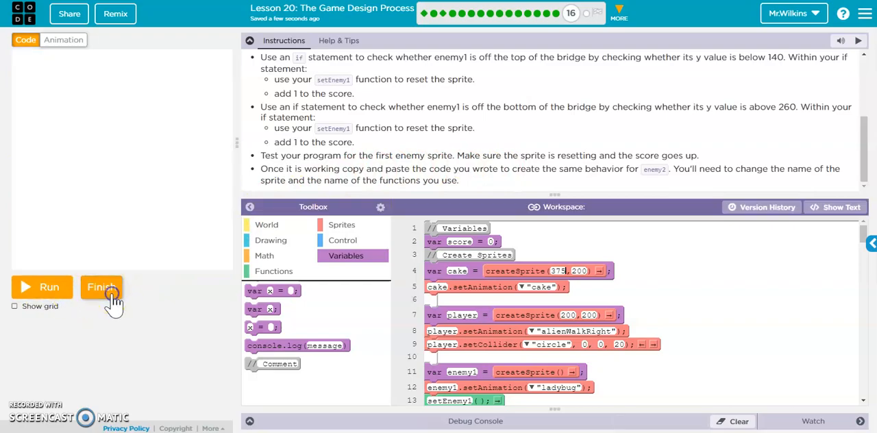
click(102, 286)
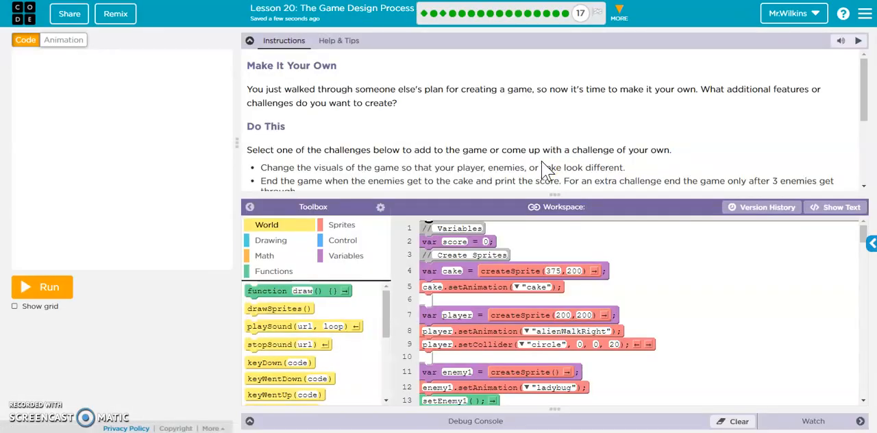
scroll(down, 3)
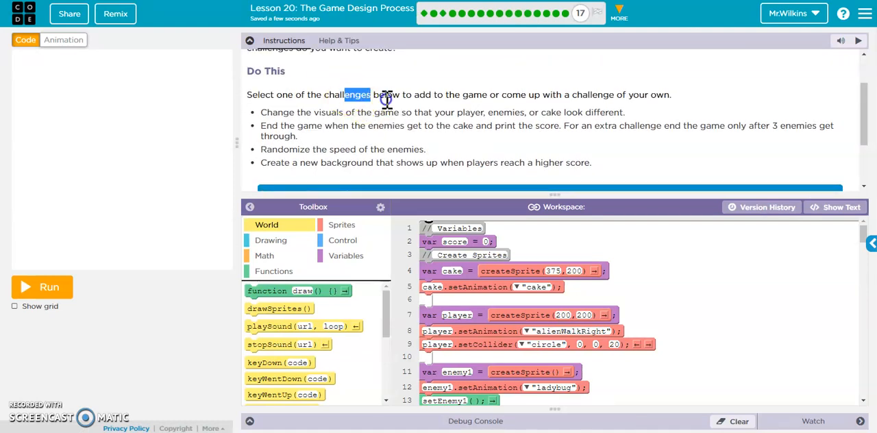
drag(383, 94, 373, 130)
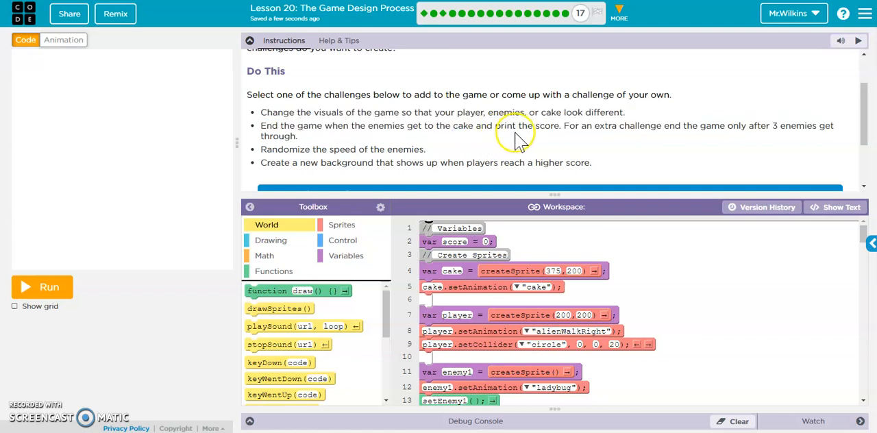
scroll(down, 3)
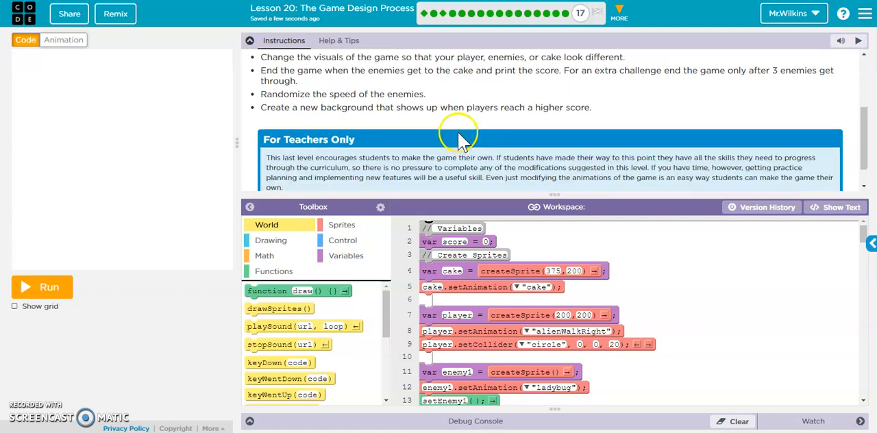
mouse_move(288, 95)
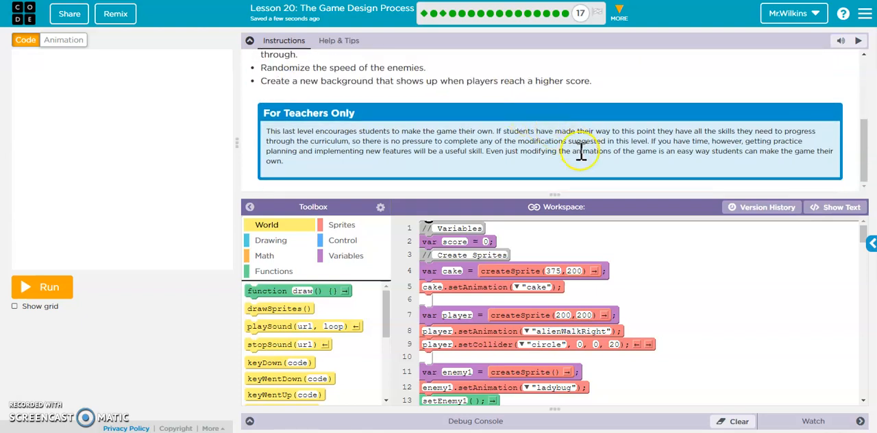
scroll(down, 3)
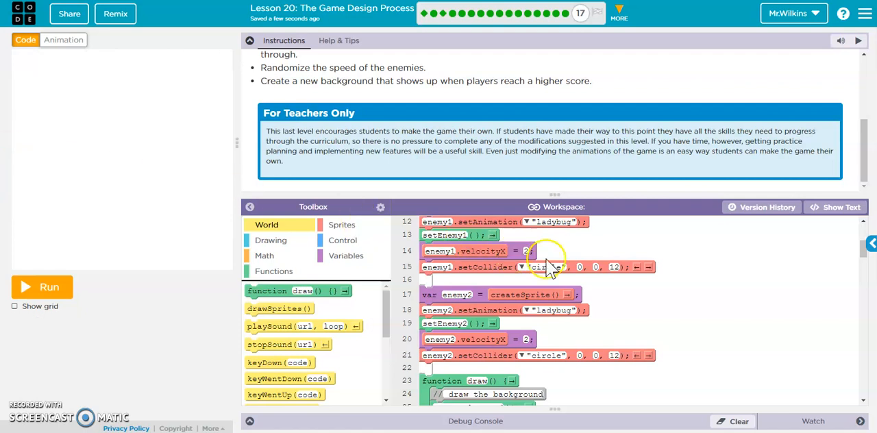
mouse_move(628, 288)
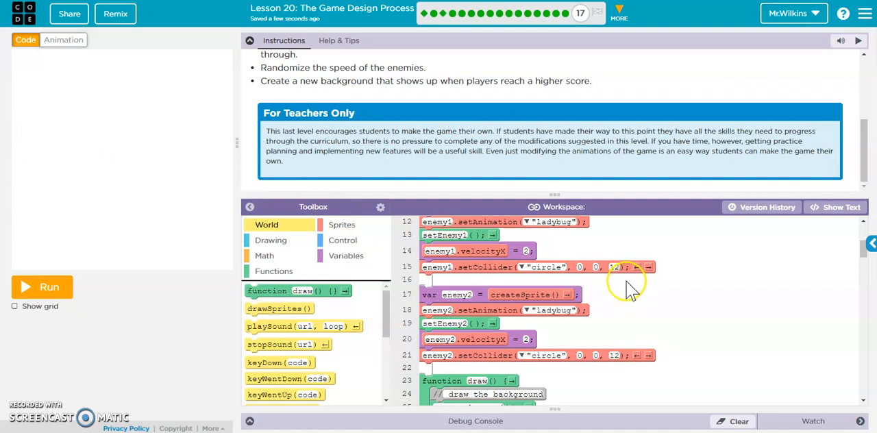
mouse_move(411, 250)
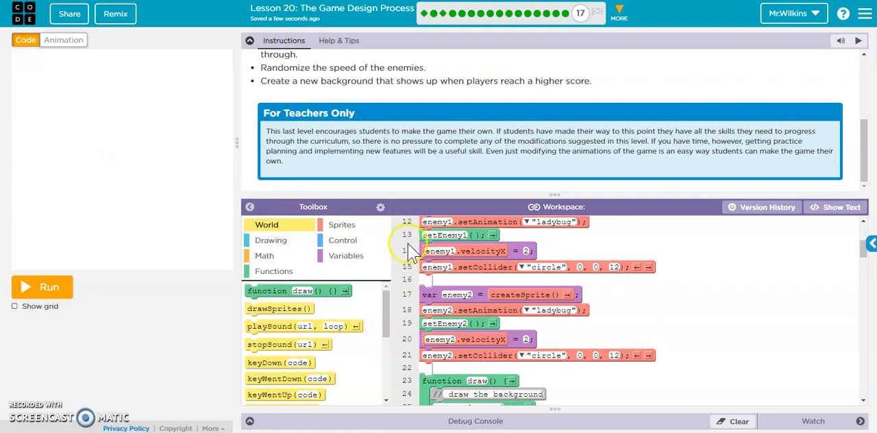
mouse_move(657, 291)
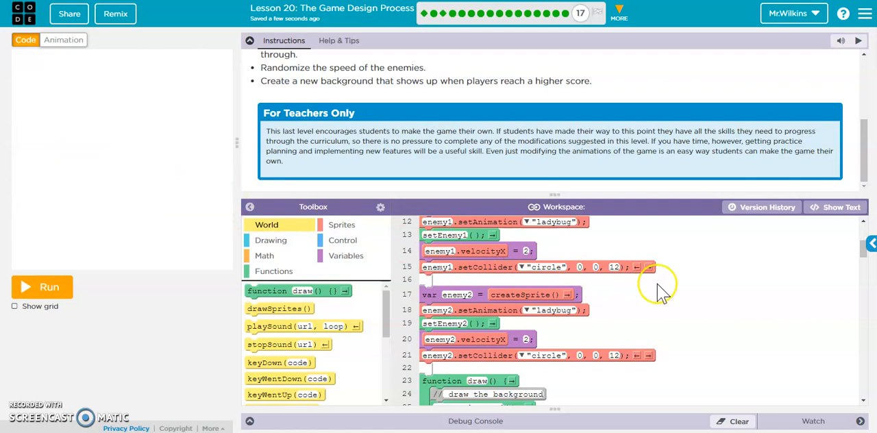
Place the insertion point inside setEnemy1 and bring up the Sprites blocks for a velocityX statement.
scroll(down, 3)
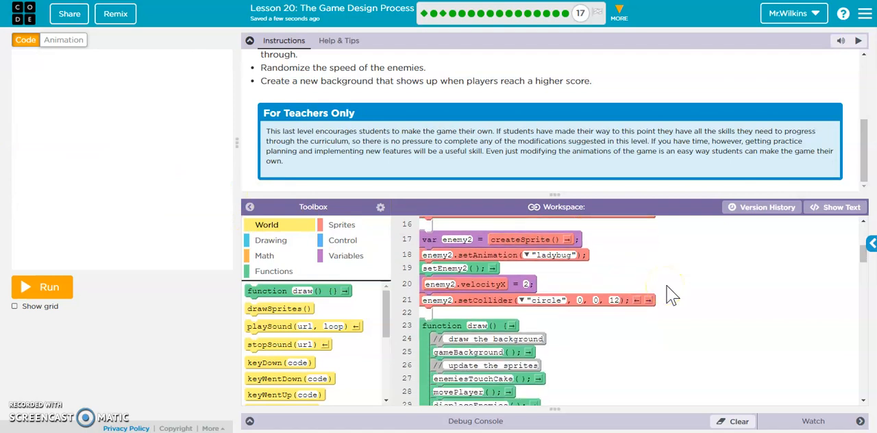
scroll(down, 3)
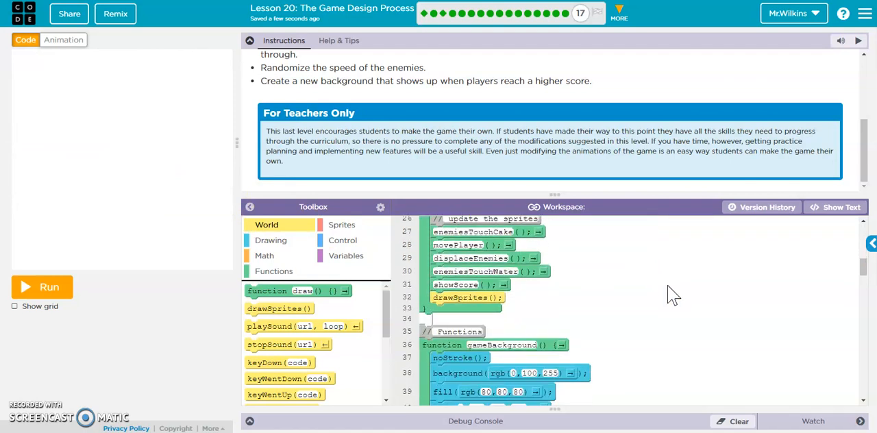
scroll(down, 3)
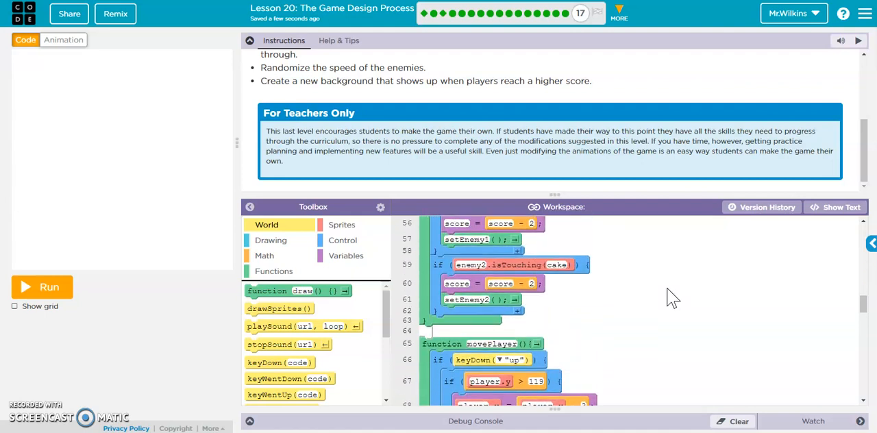
scroll(down, 3)
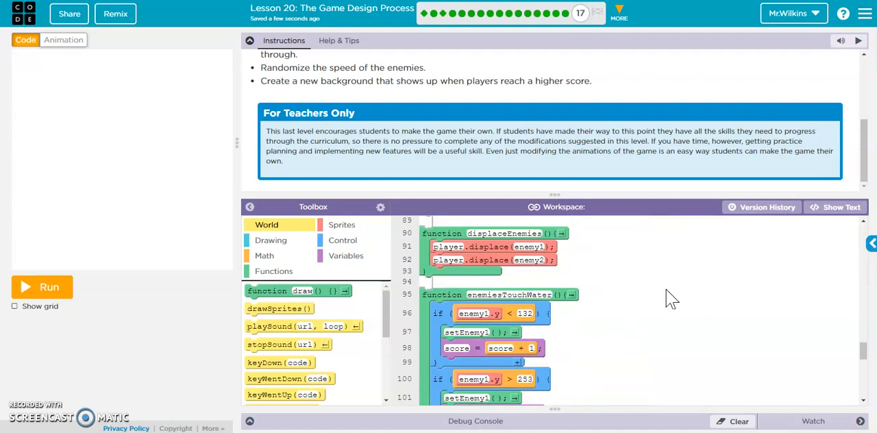
scroll(down, 3)
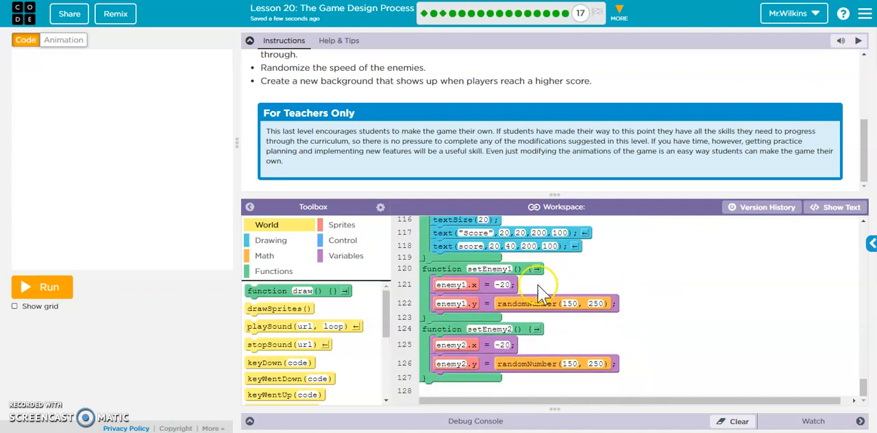
click(501, 284)
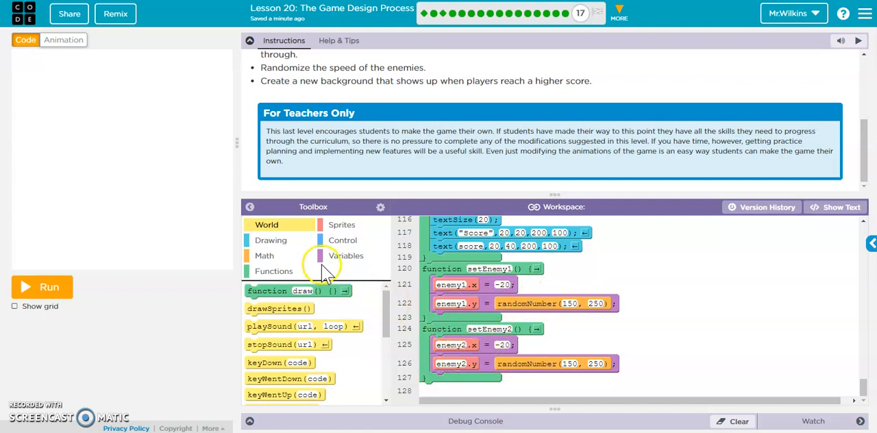
click(341, 224)
text(enemy1)
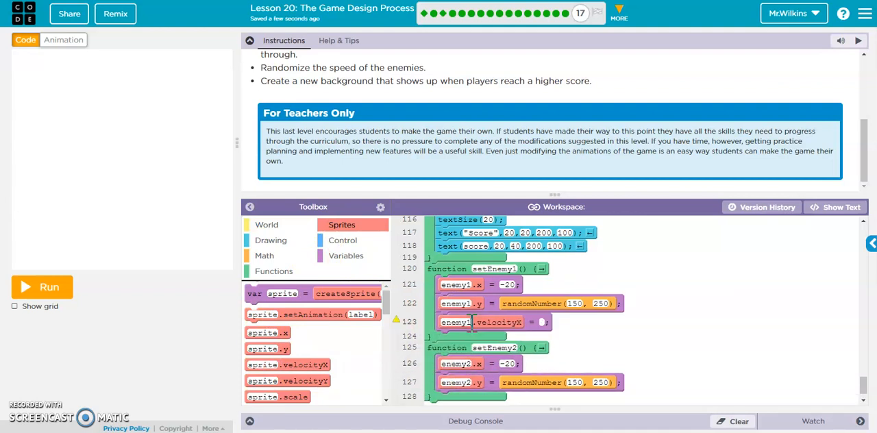
Set enemy1.velocityX to randomNumber(2, 4) and add the same velocityX line for enemy2 in setEnemy2.
text(randomNumber)
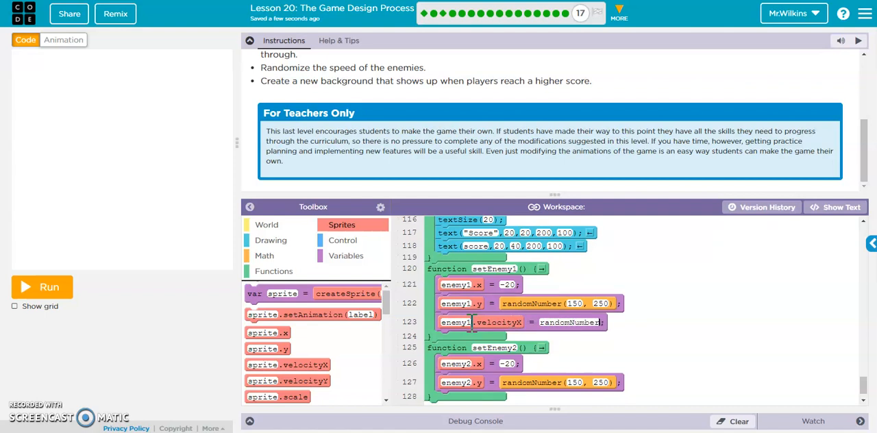
text(2, 4))
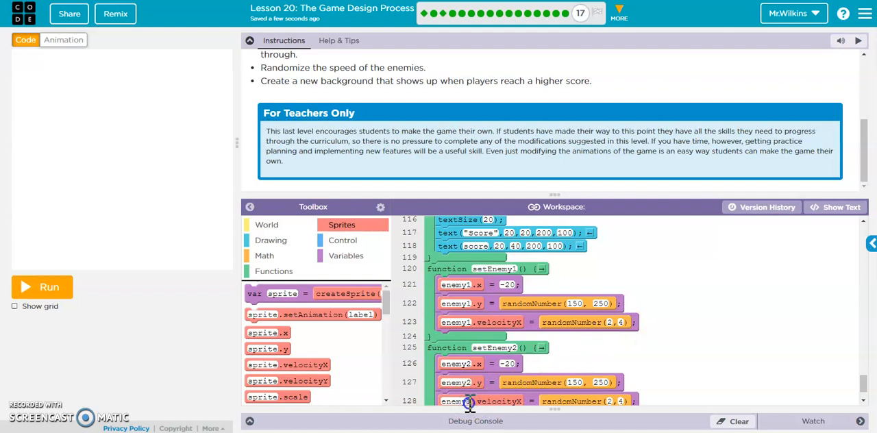
scroll(down, 3)
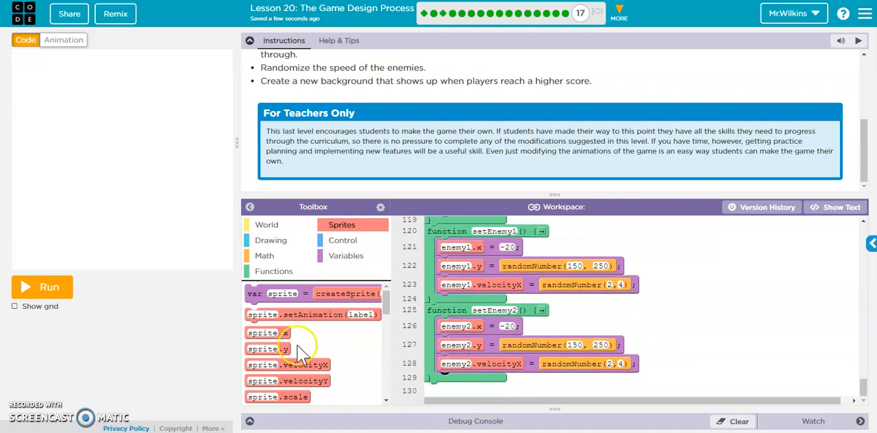
click(41, 286)
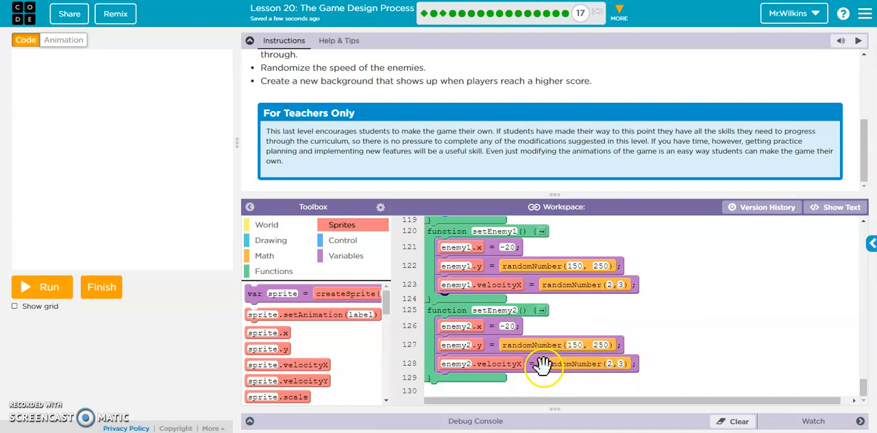
mouse_move(370, 247)
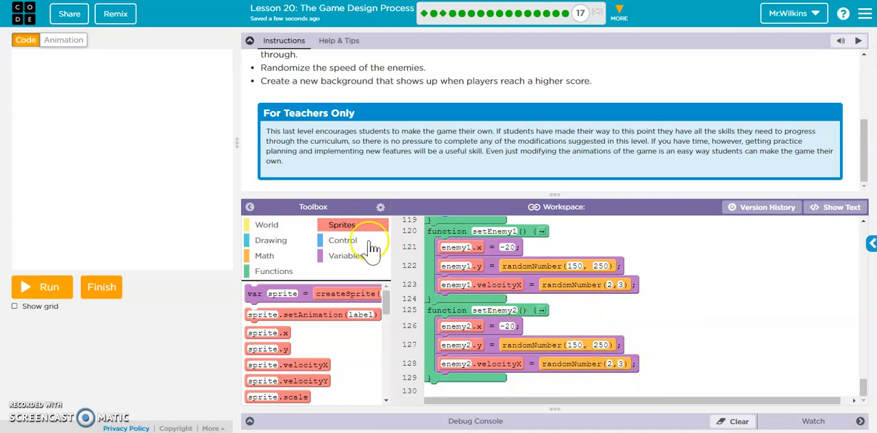
Wrap enemy1's random velocityX line in an if (score > 5) block with an else branch.
click(342, 240)
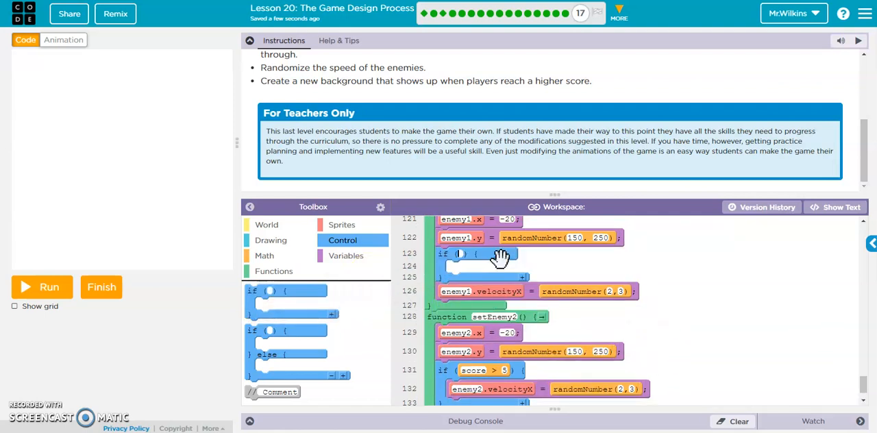
click(469, 253)
text(score > 5)
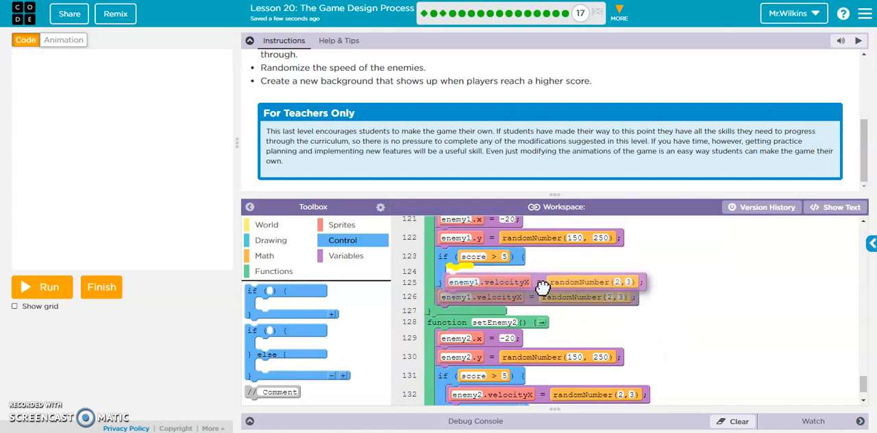
click(41, 286)
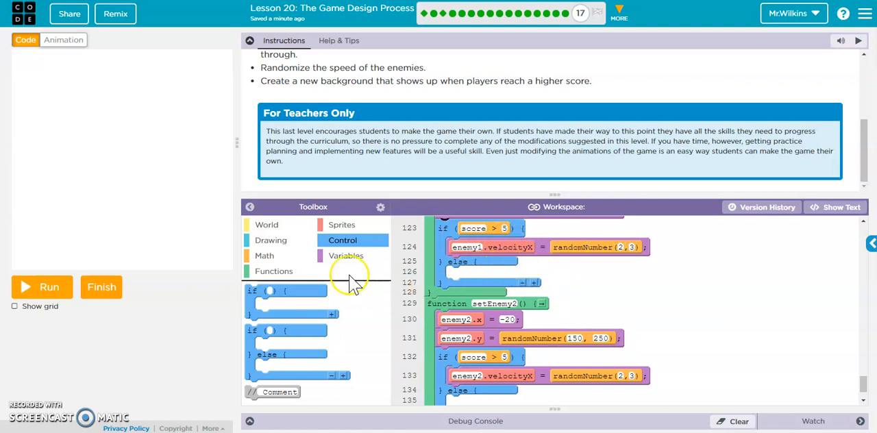
Set enemy1.velocityX back to 2 in the setEnemy1 else branch.
click(341, 225)
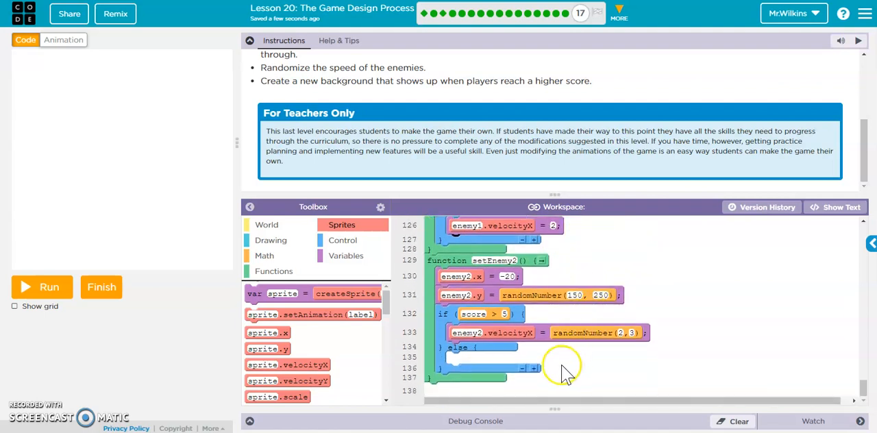
mouse_move(534, 356)
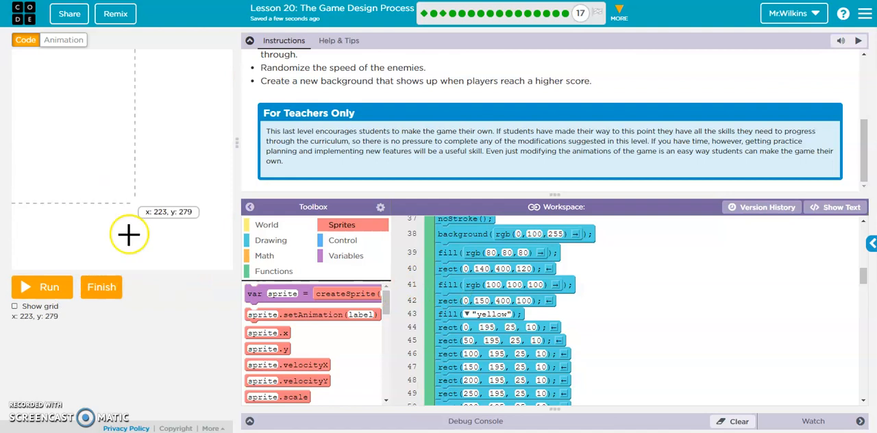
mouse_move(663, 377)
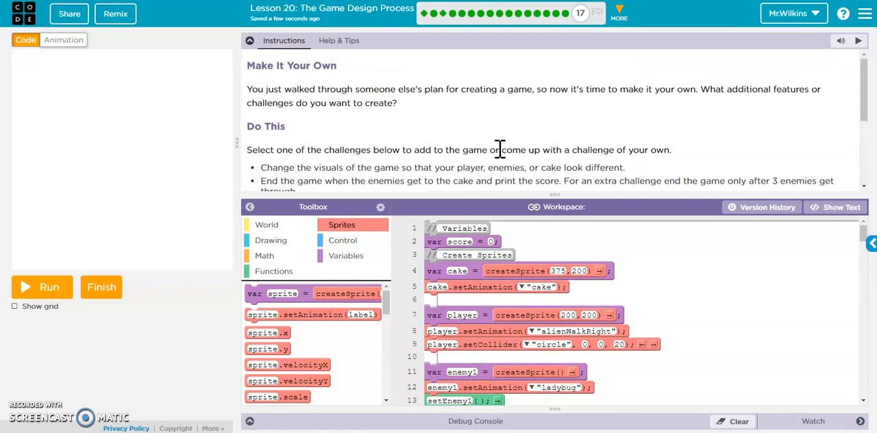
mouse_move(579, 14)
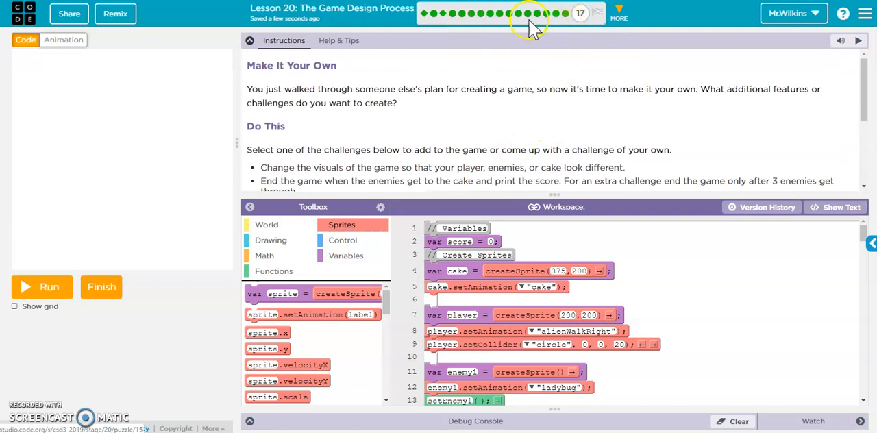
mouse_move(546, 13)
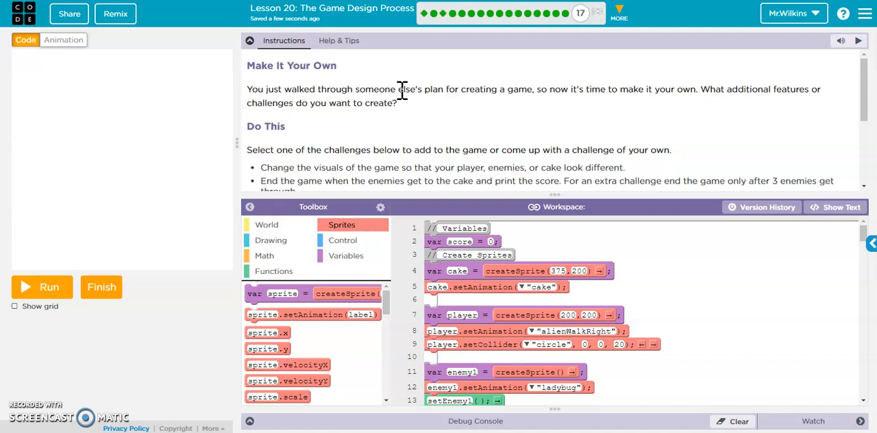
mouse_move(750, 182)
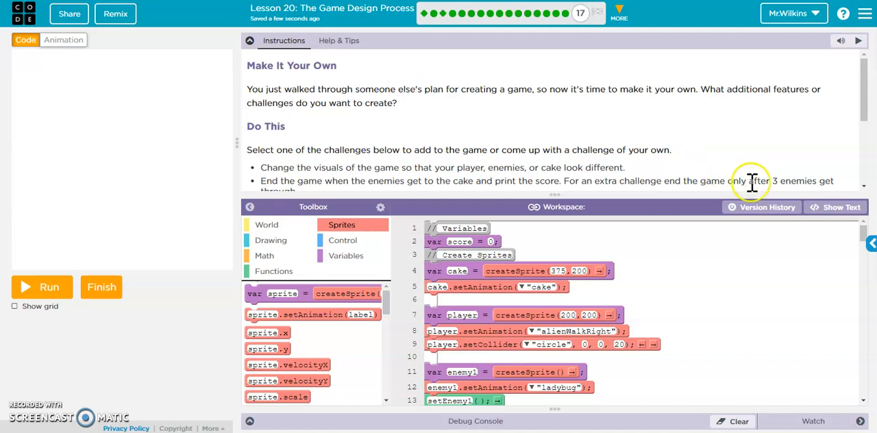
Scroll through the challenge list in the Instructions panel before collapsing it.
scroll(down, 3)
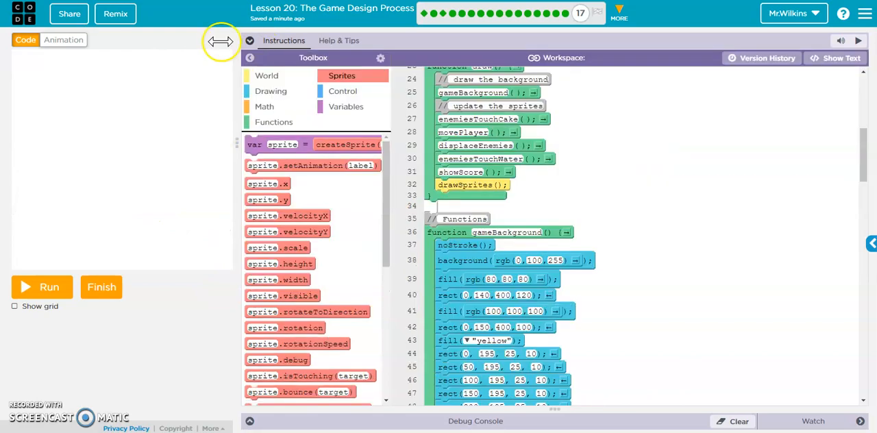
click(69, 14)
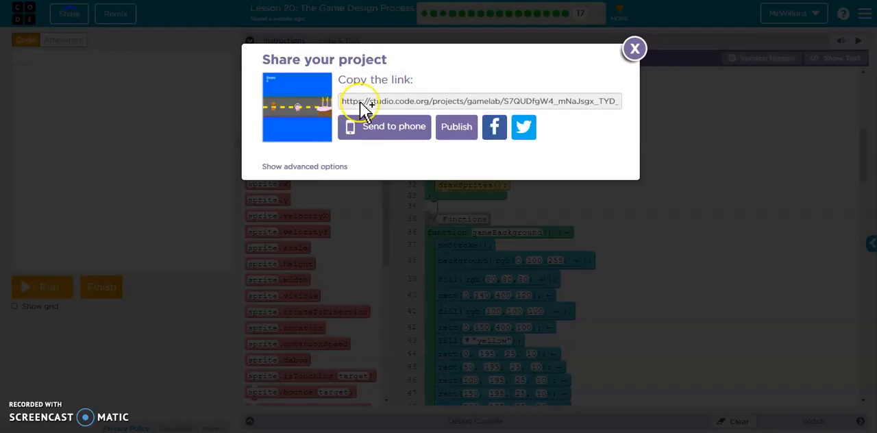
click(384, 126)
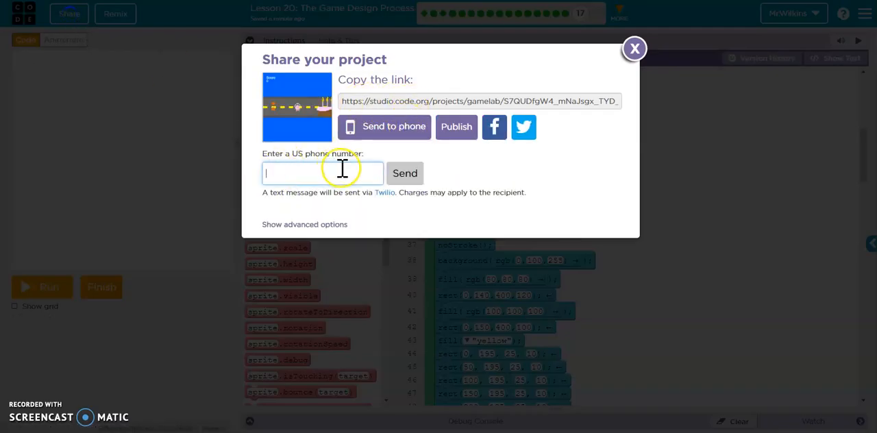
click(632, 49)
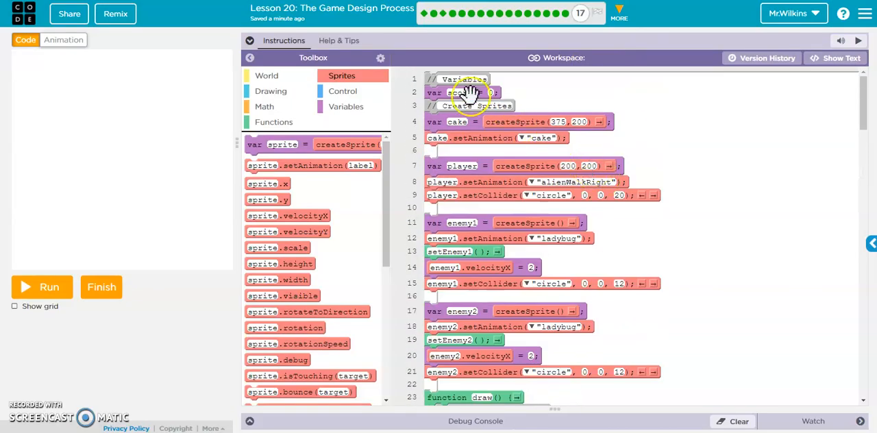
Show the World category of blocks in the toolbox.
click(266, 76)
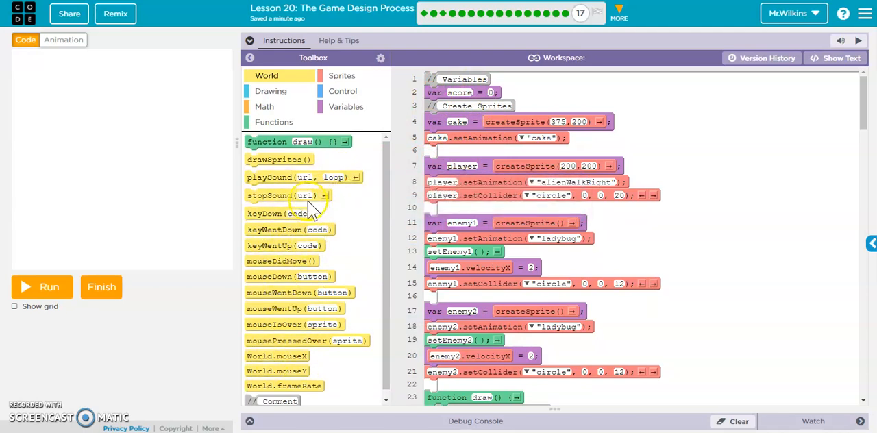
mouse_move(336, 42)
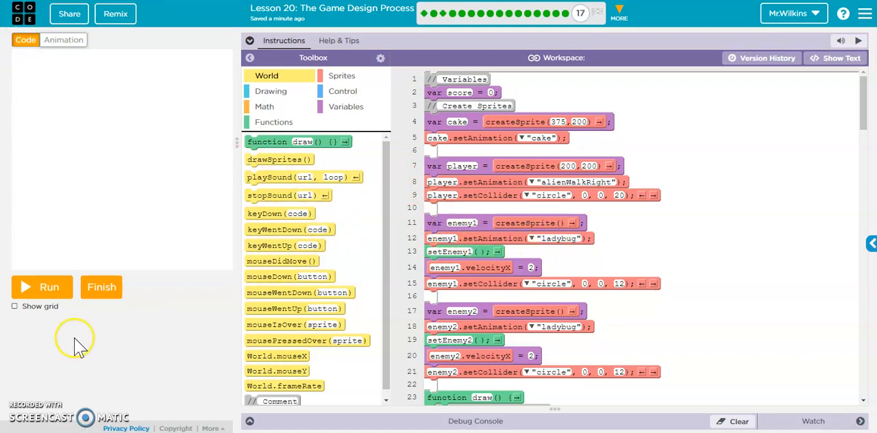
mouse_move(159, 216)
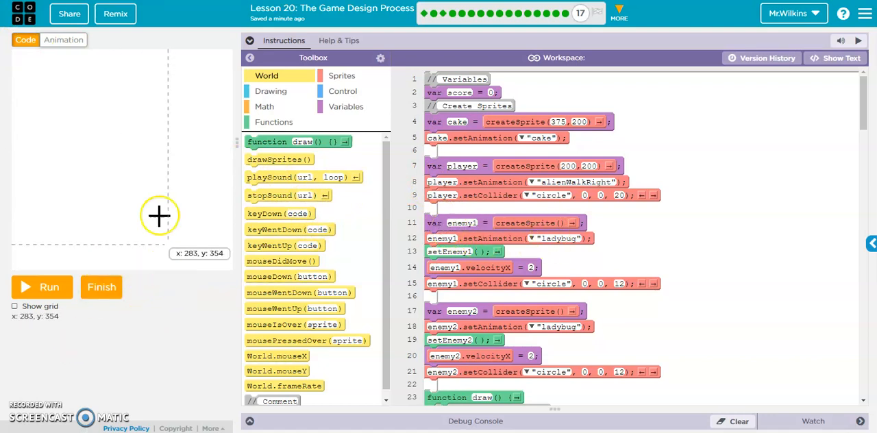